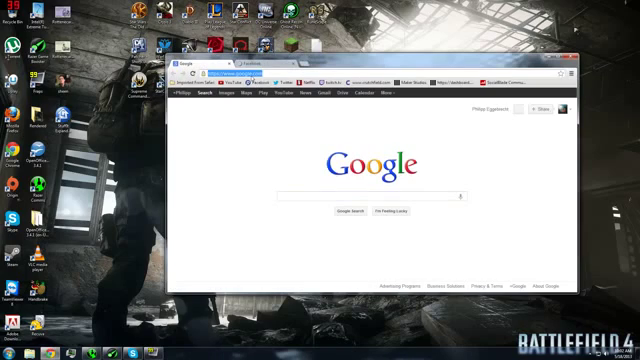
# - Search 'gamecap' from the Chrome address bar to reach the Game Capture HD beta page
pyautogui.write('gamecapture.com/youtube/')
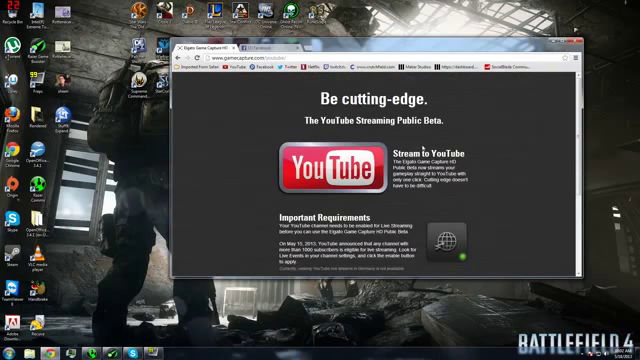
# - Scroll the beta page down to the Download Public Beta section with Windows and Mac downloads
pyautogui.scroll(-3)
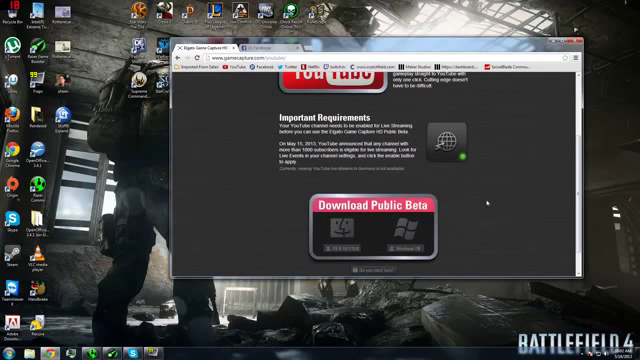
pyautogui.scroll(-3)
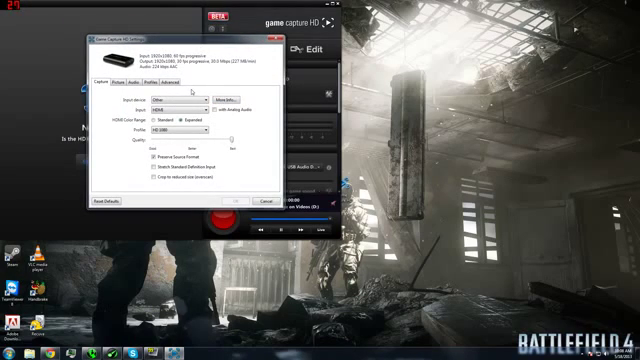
# - Review the Capture input options and picture adjustment sliders, then move to the audio level page
pyautogui.click(164, 100)
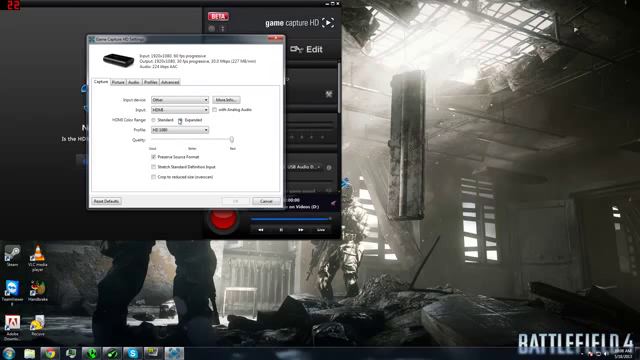
pyautogui.click(186, 128)
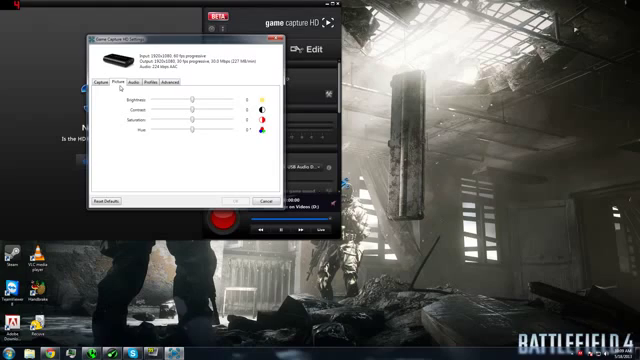
pyautogui.click(142, 80)
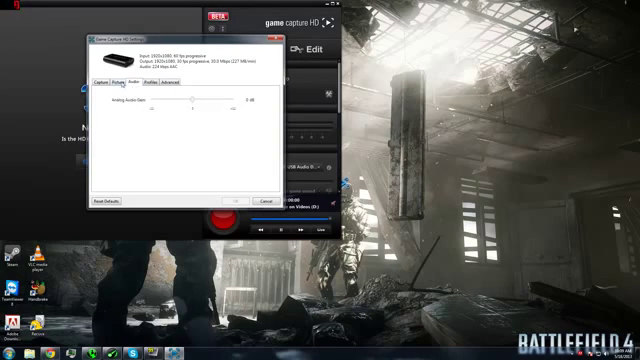